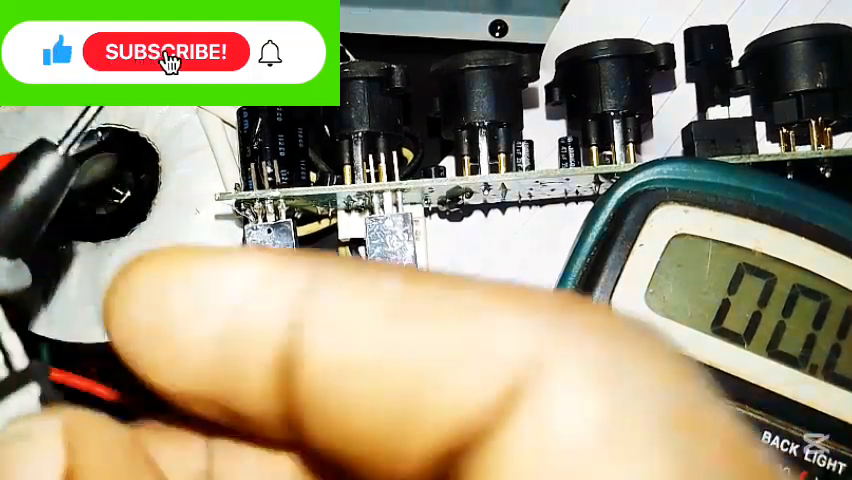
pyautogui.click(164, 52)
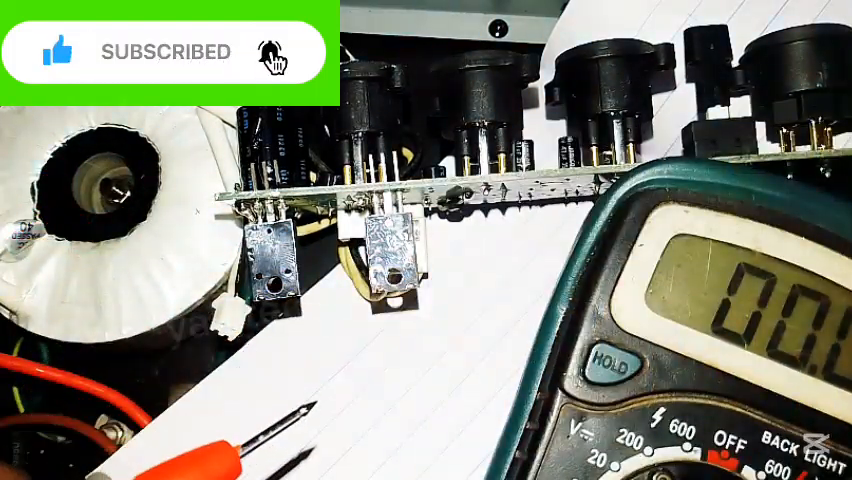